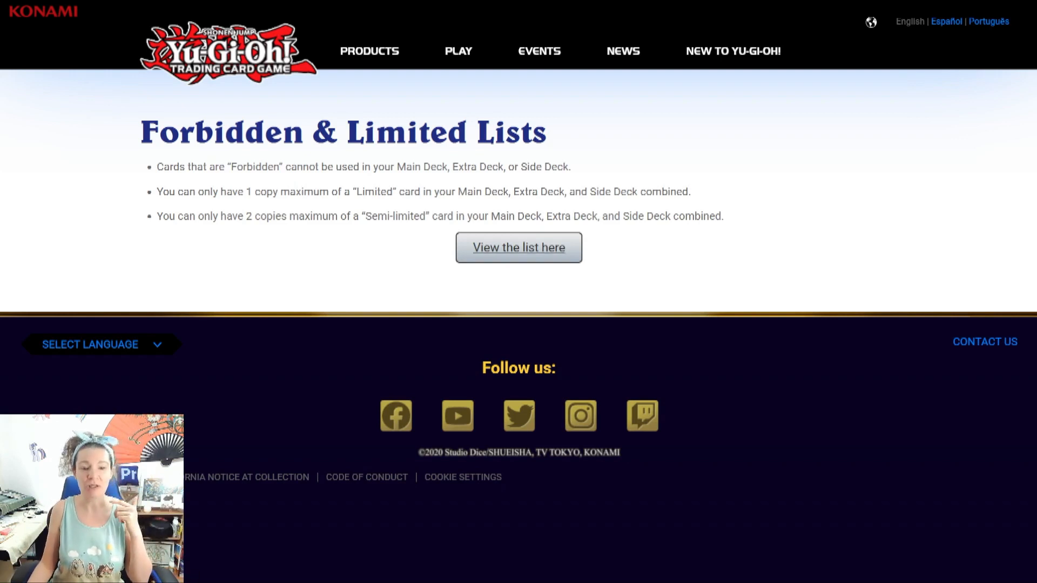
Open the June 5, 2023 Forbidden & Limited List and scroll to the forbidden monster table
left_click(519, 247)
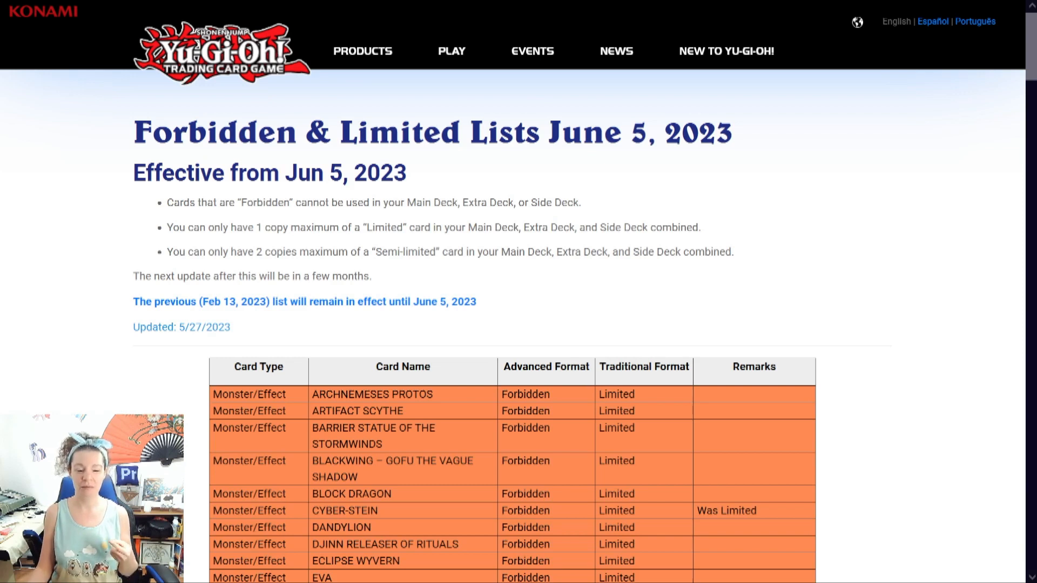
scroll("down", 3)
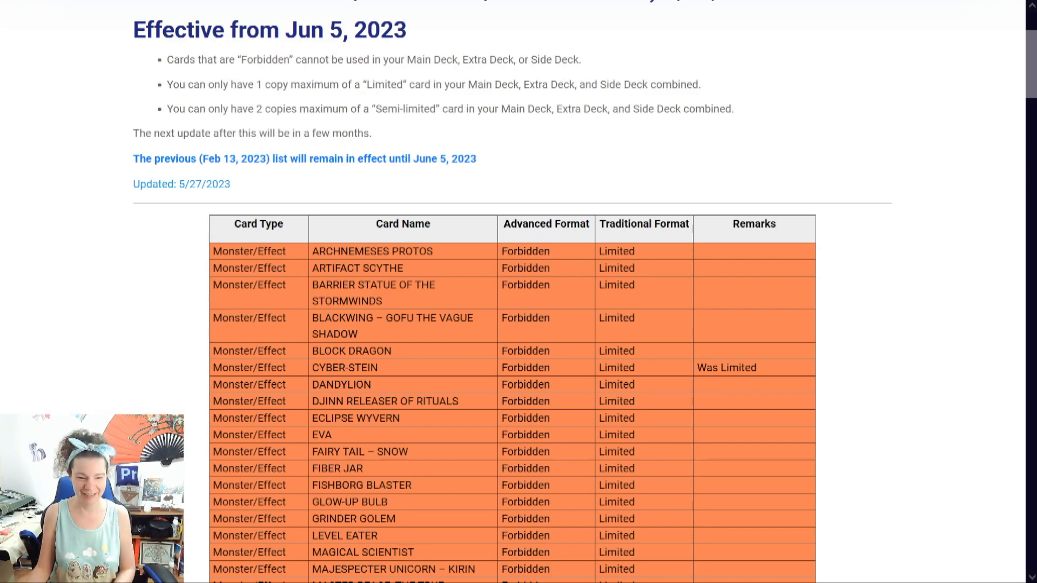
scroll("down", 3)
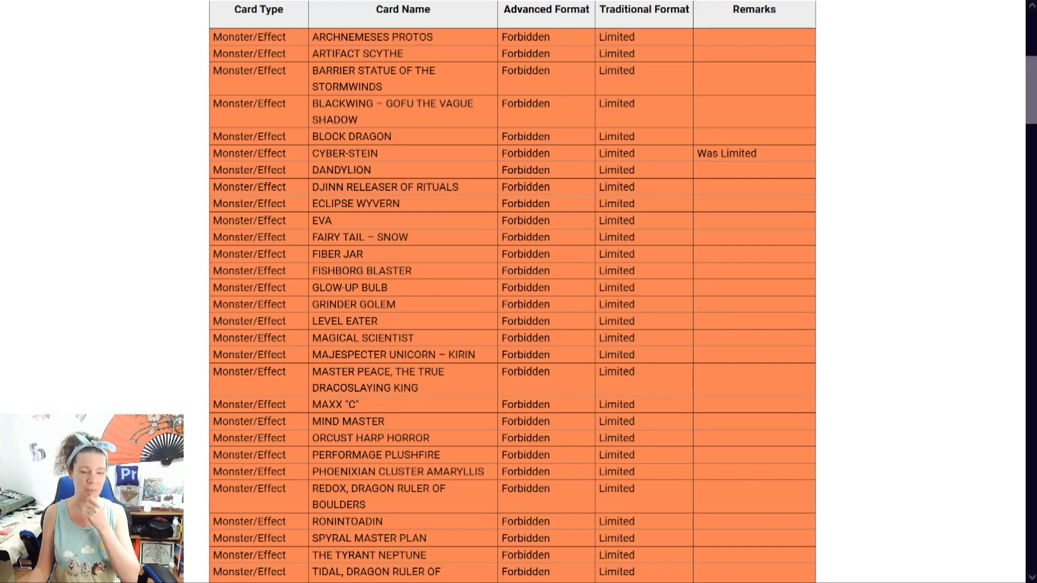
Scroll the Forbidden table past Effect, Fusion, Link and Synchro monsters to the Xyz rows
scroll("down", 3)
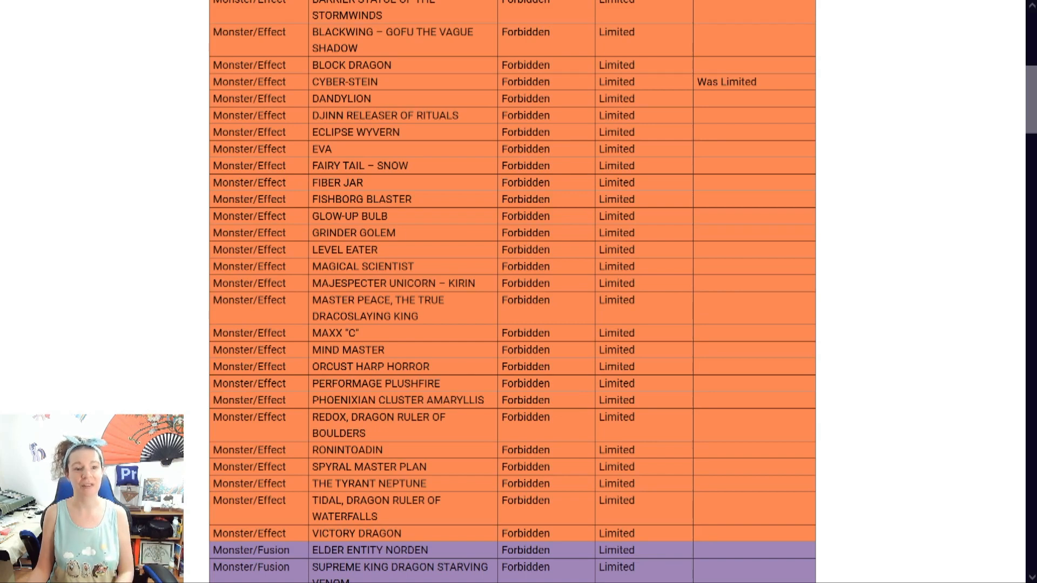
scroll("down", 3)
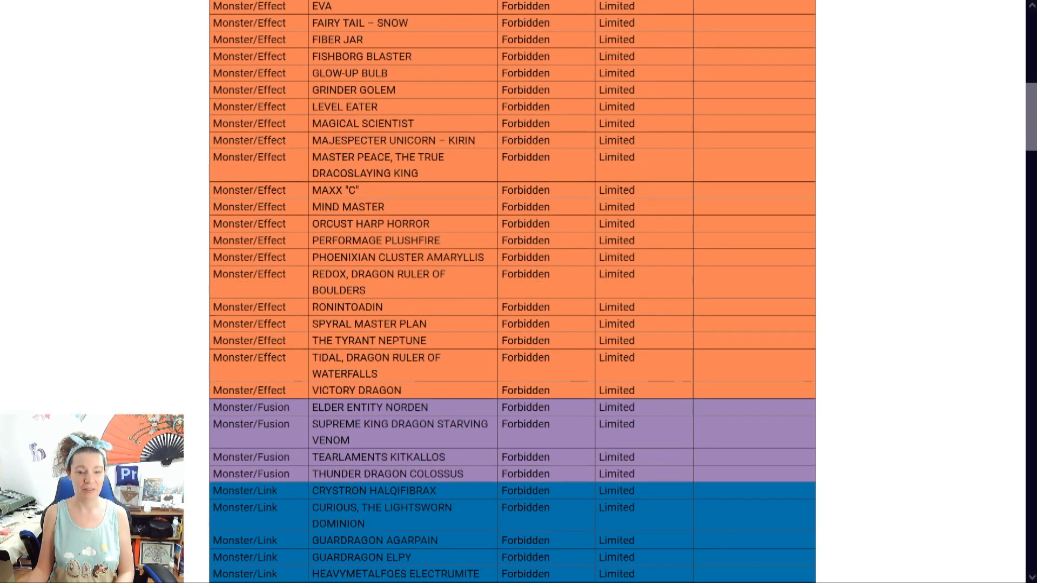
scroll("down", 3)
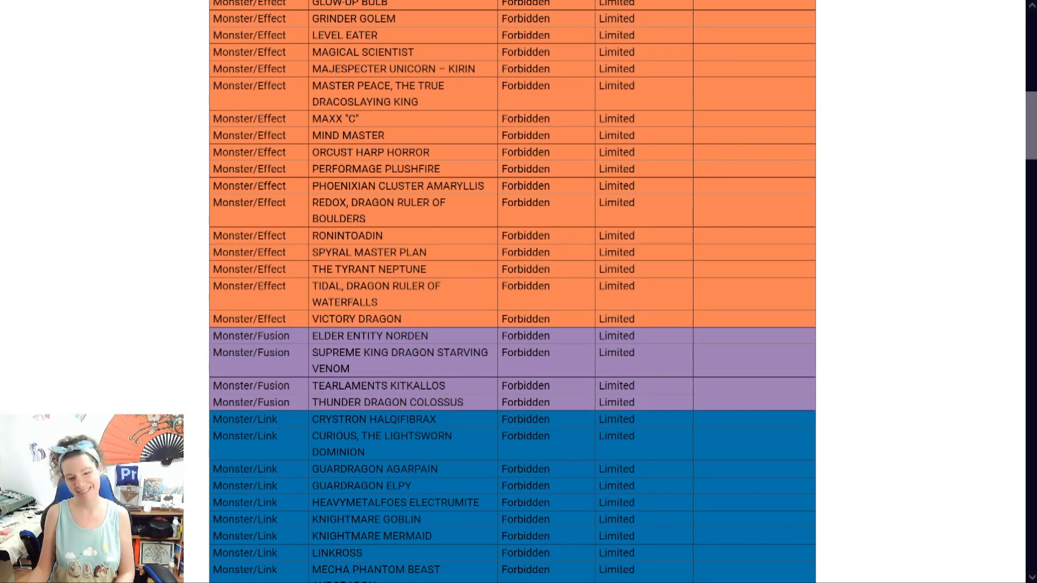
scroll("down", 3)
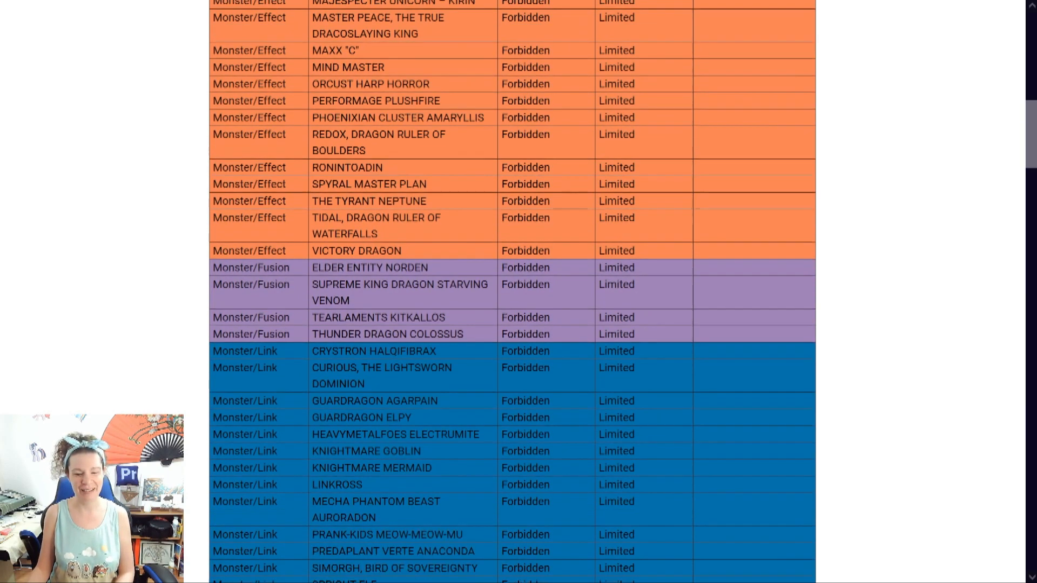
scroll("down", 3)
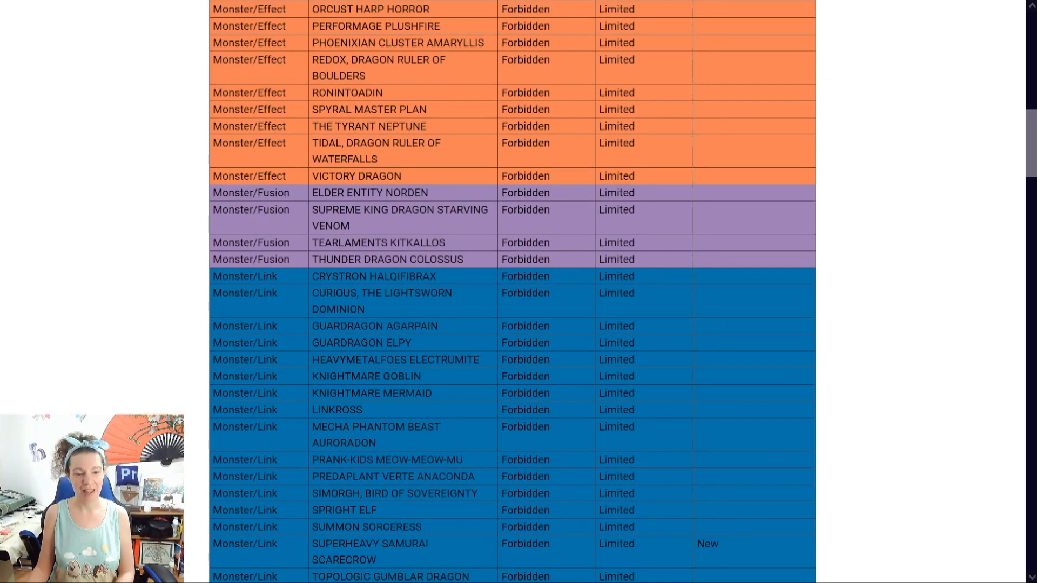
scroll("down", 3)
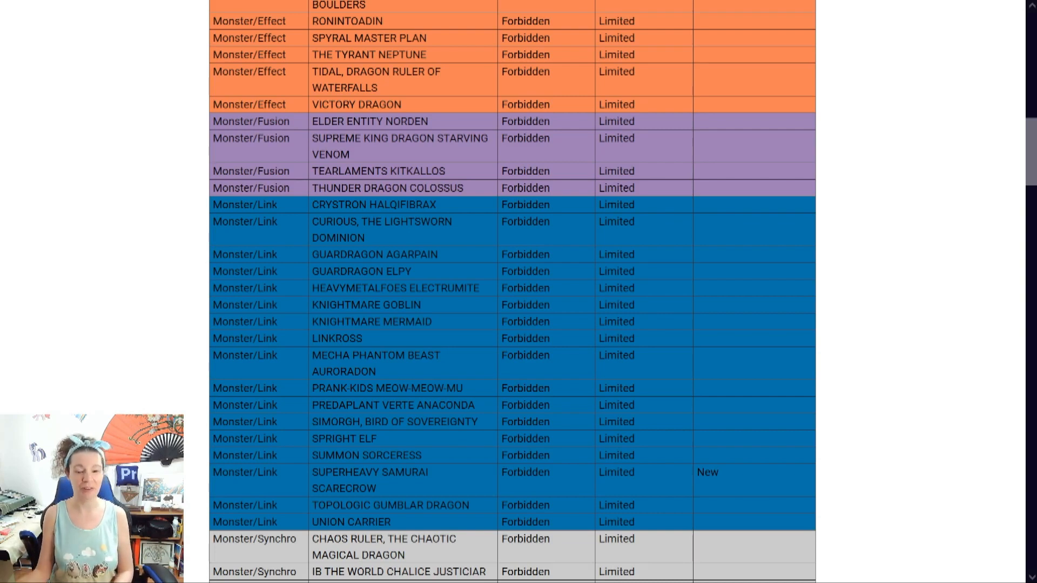
scroll("down", 3)
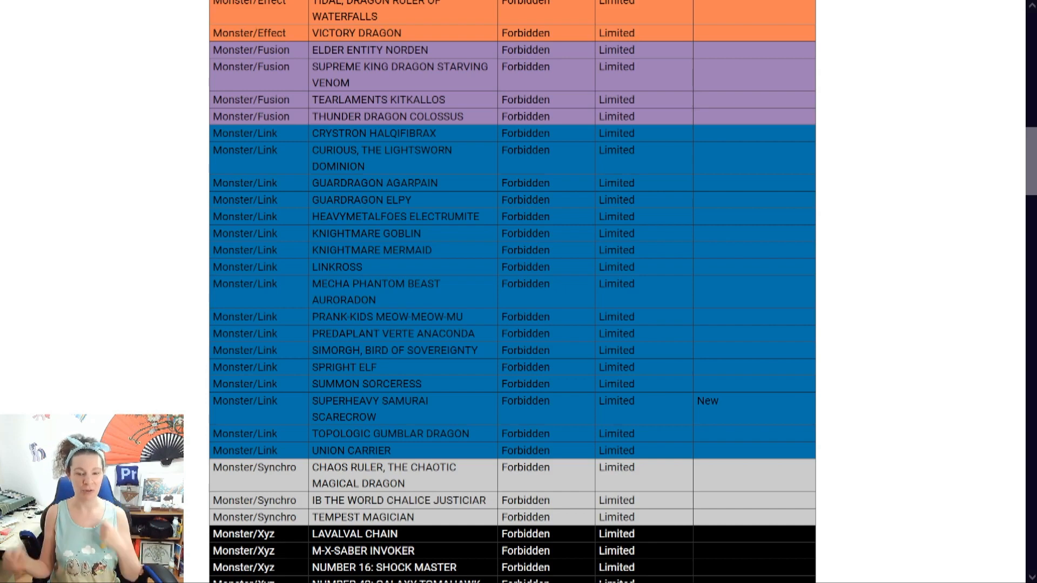
Read the forbidden Xyz, Spell and Trap rows down to Vanity's Emptiness
scroll("down", 3)
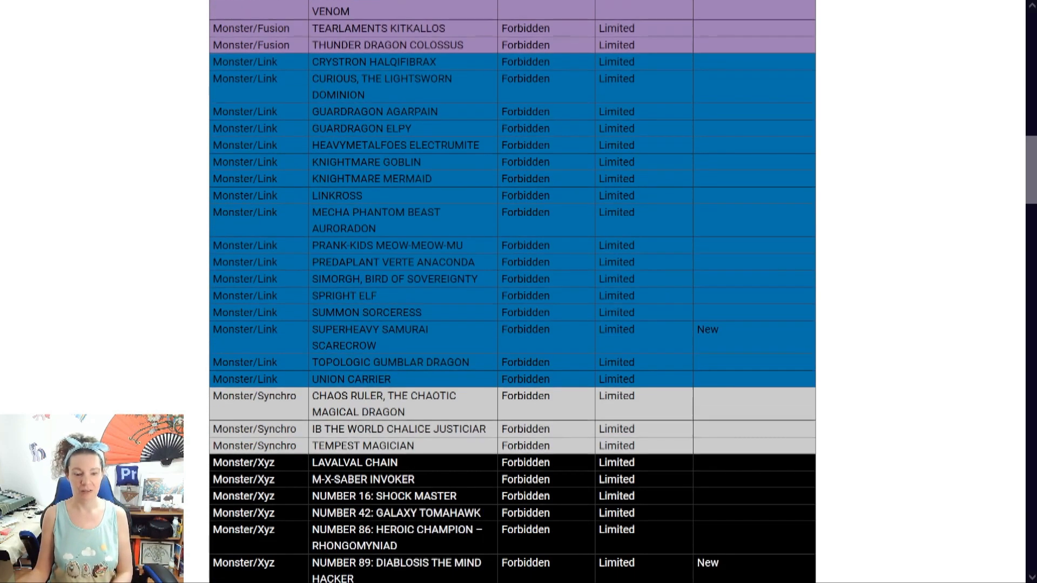
scroll("down", 3)
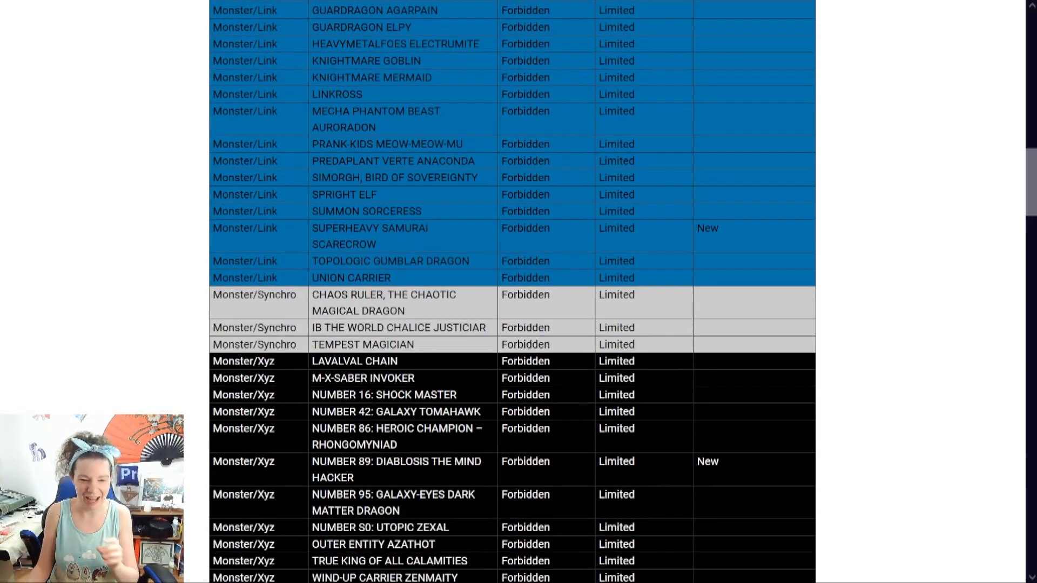
scroll("down", 3)
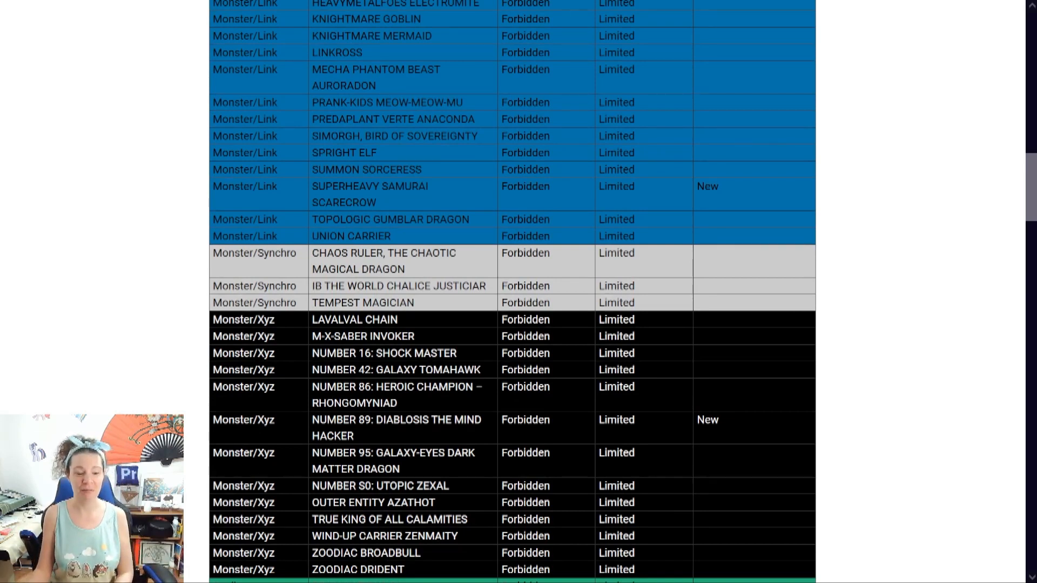
scroll("down", 3)
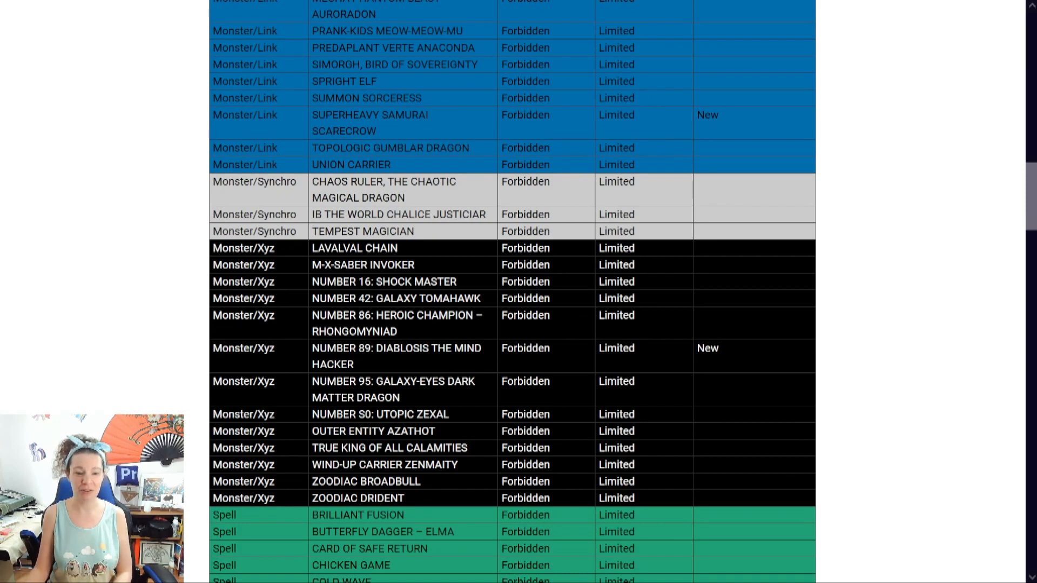
scroll("down", 3)
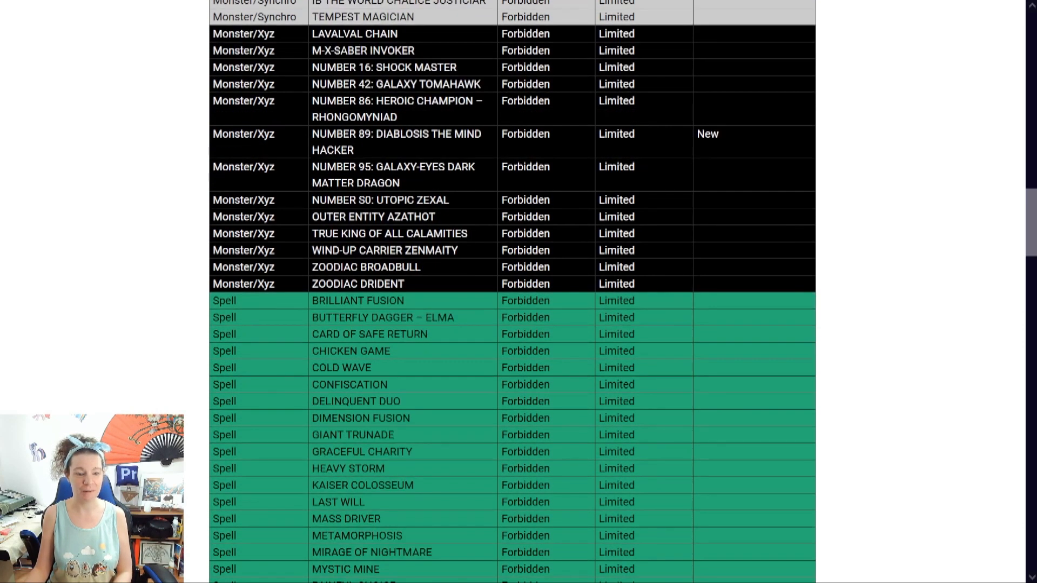
scroll("down", 3)
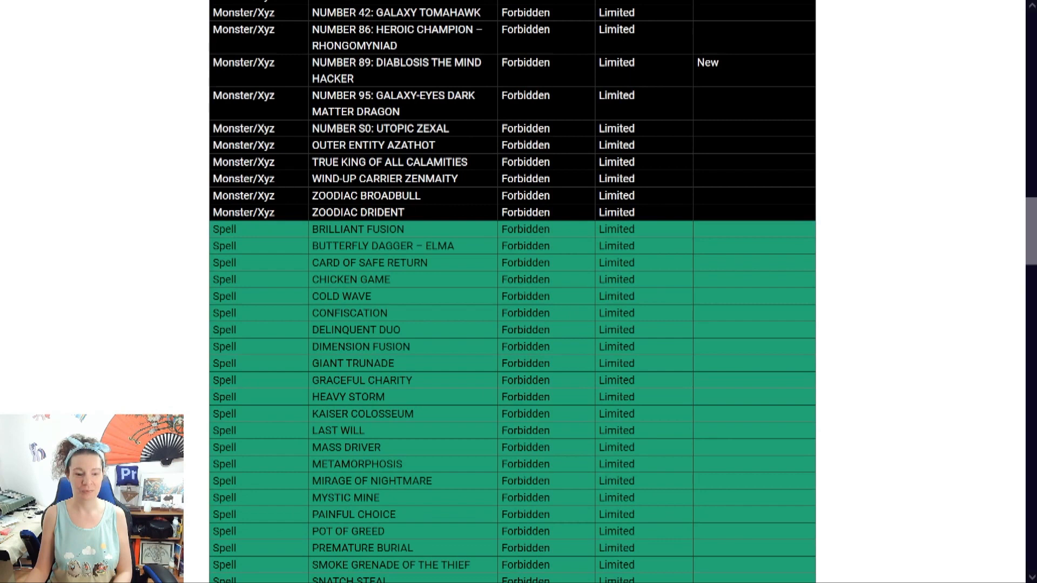
scroll("down", 3)
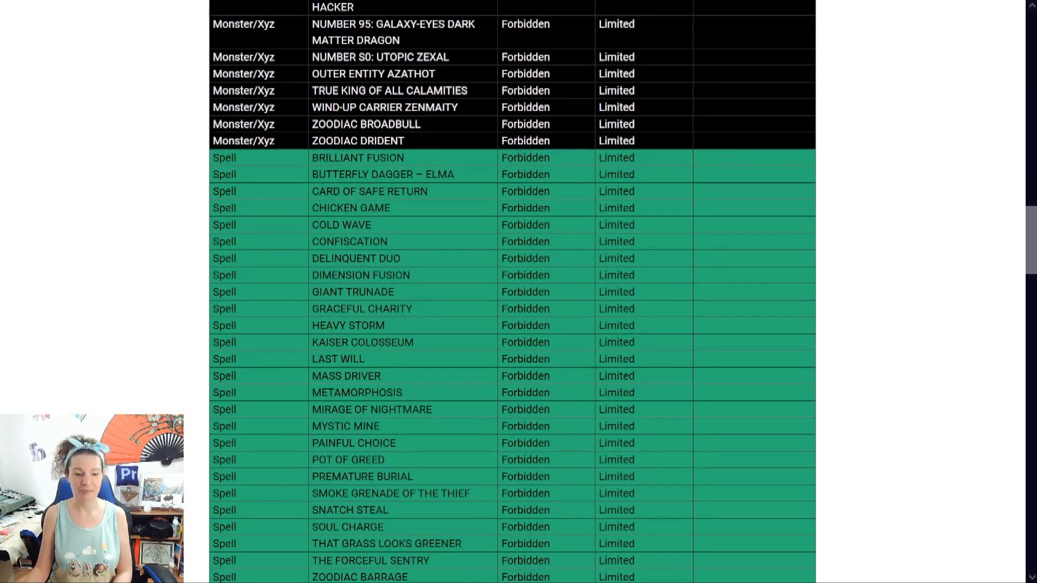
scroll("down", 3)
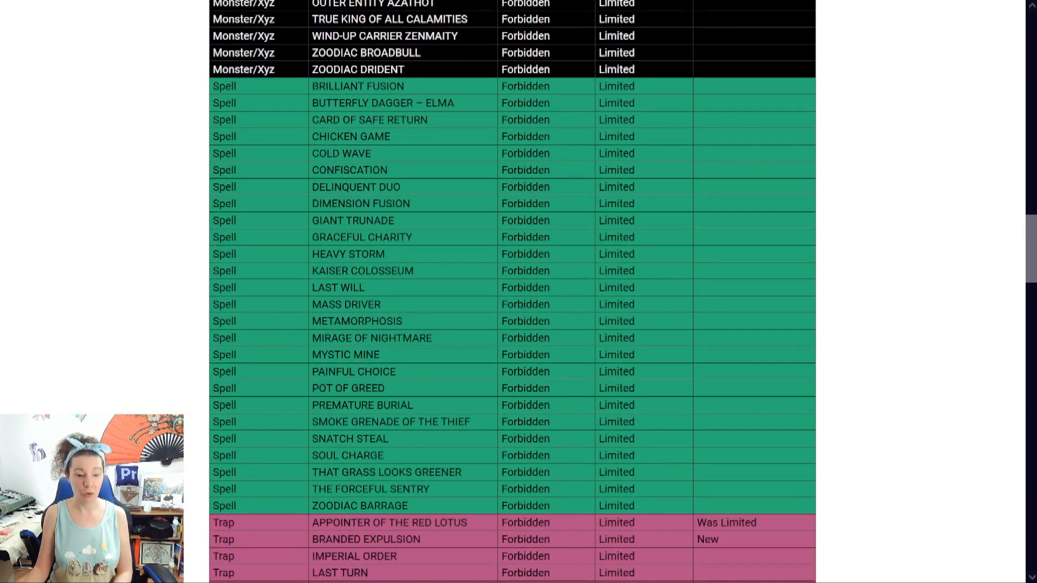
scroll("down", 3)
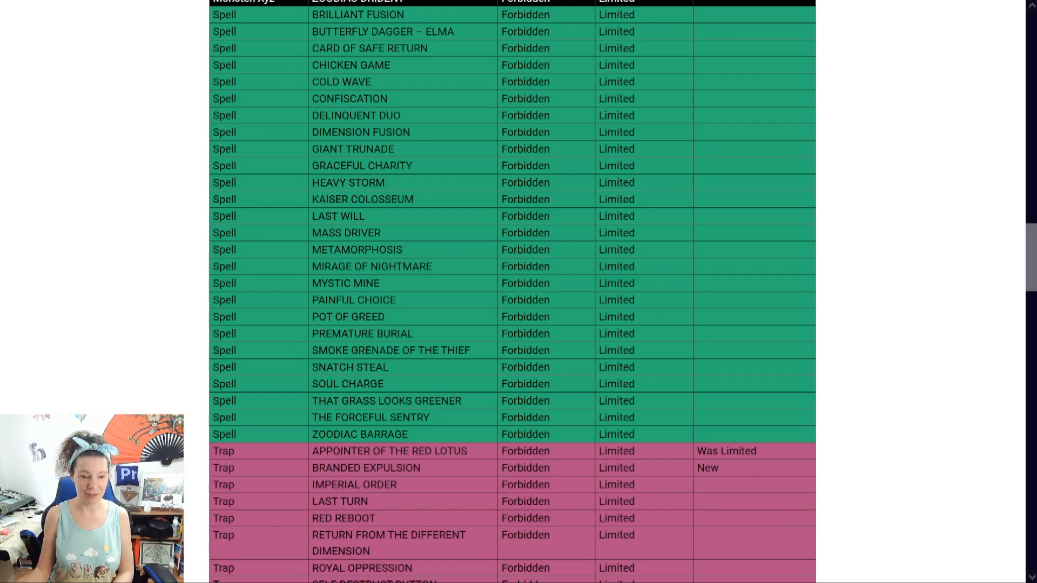
scroll("up", 3)
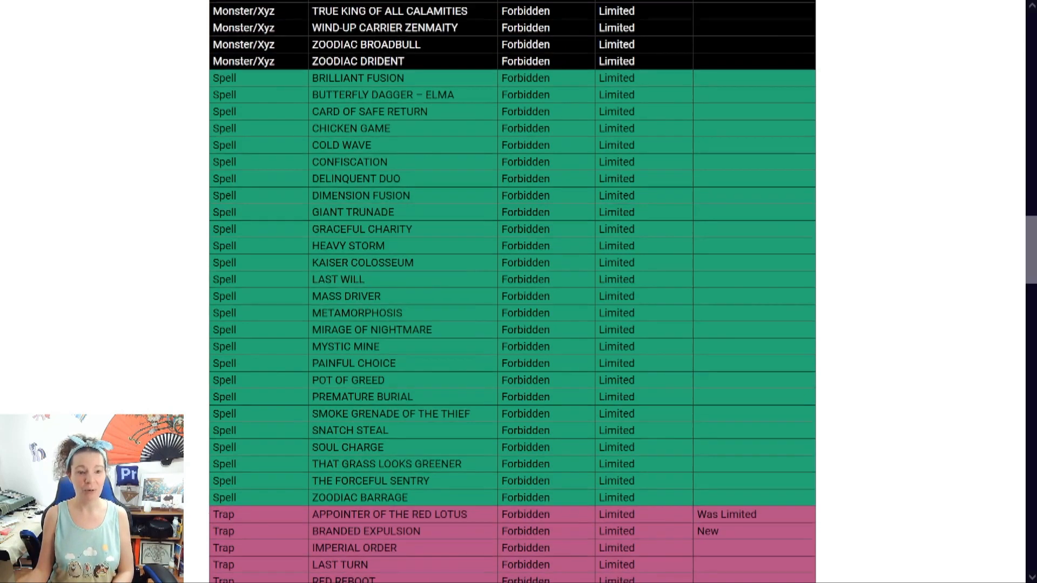
scroll("down", 3)
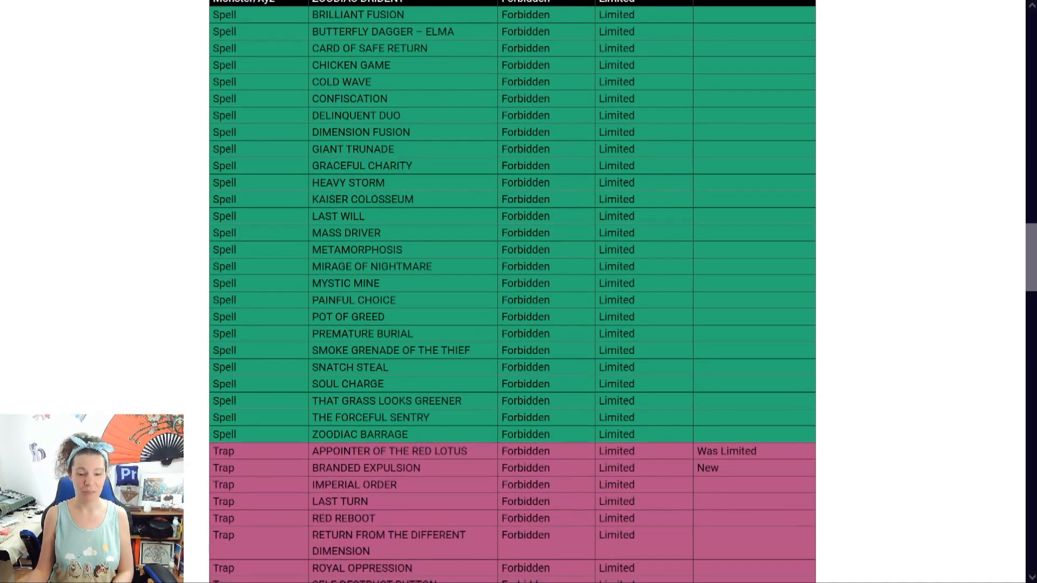
scroll("down", 3)
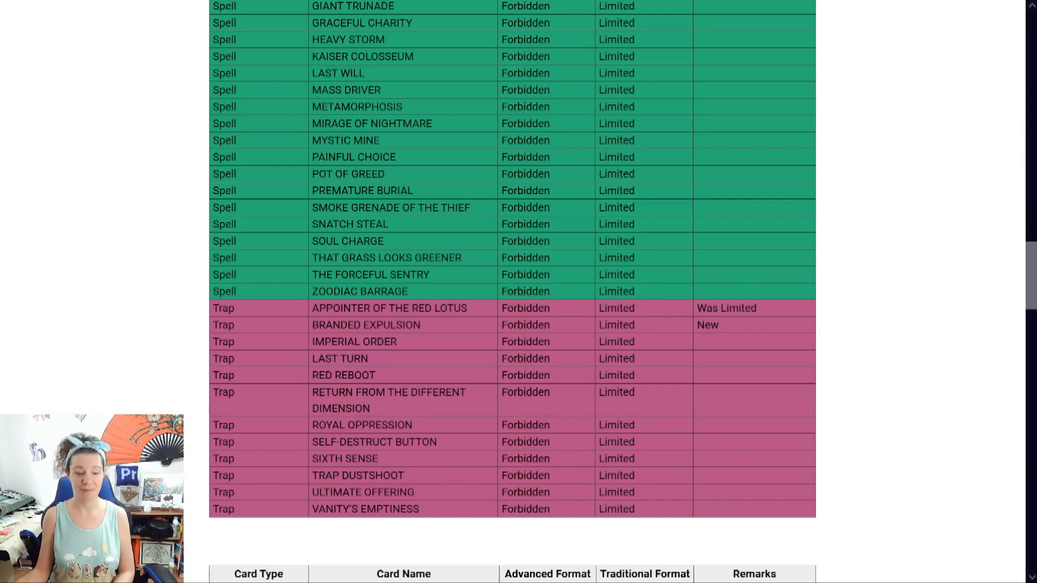
Scroll to the Limited table header and its first monster rows
scroll("down", 3)
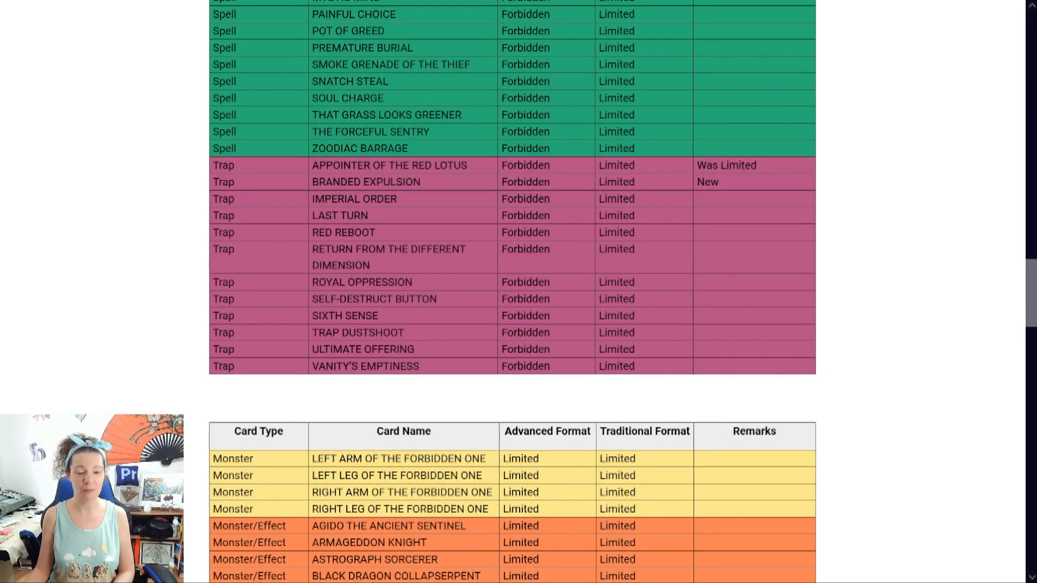
scroll("down", 3)
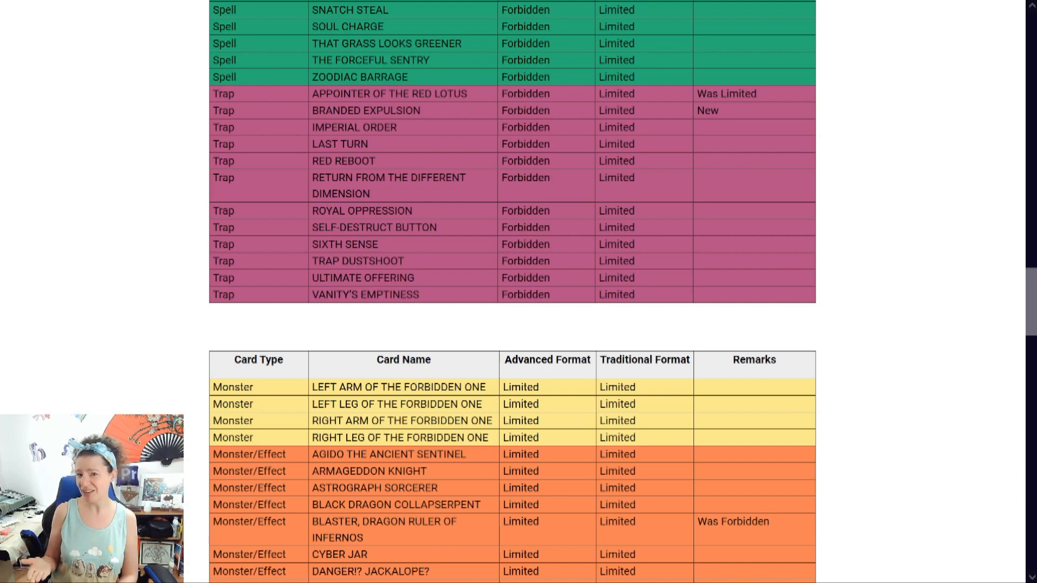
scroll("down", 3)
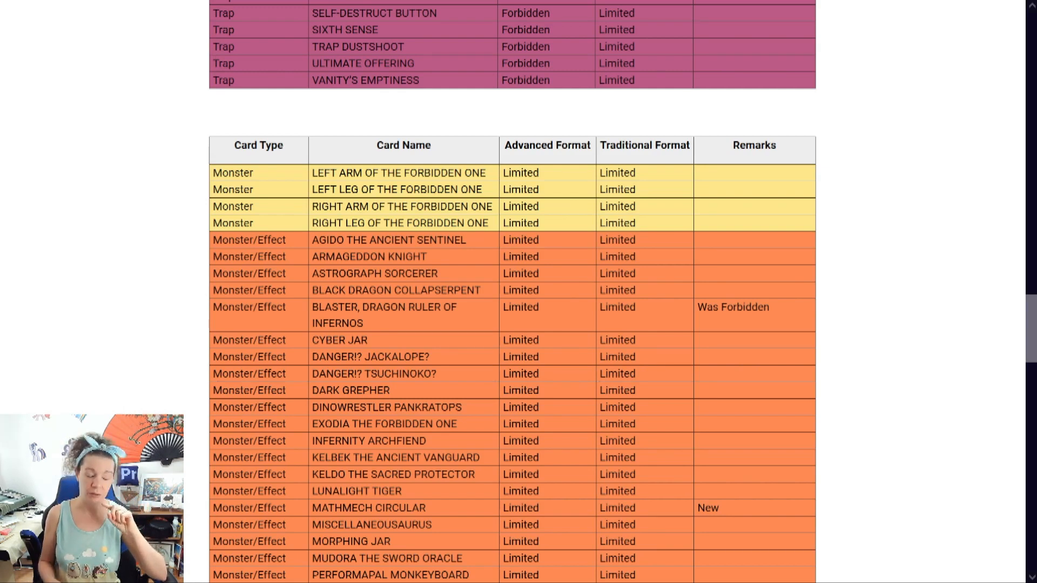
Read the limited Effect monsters down to the Fusion, Link and Synchro rows
scroll("down", 3)
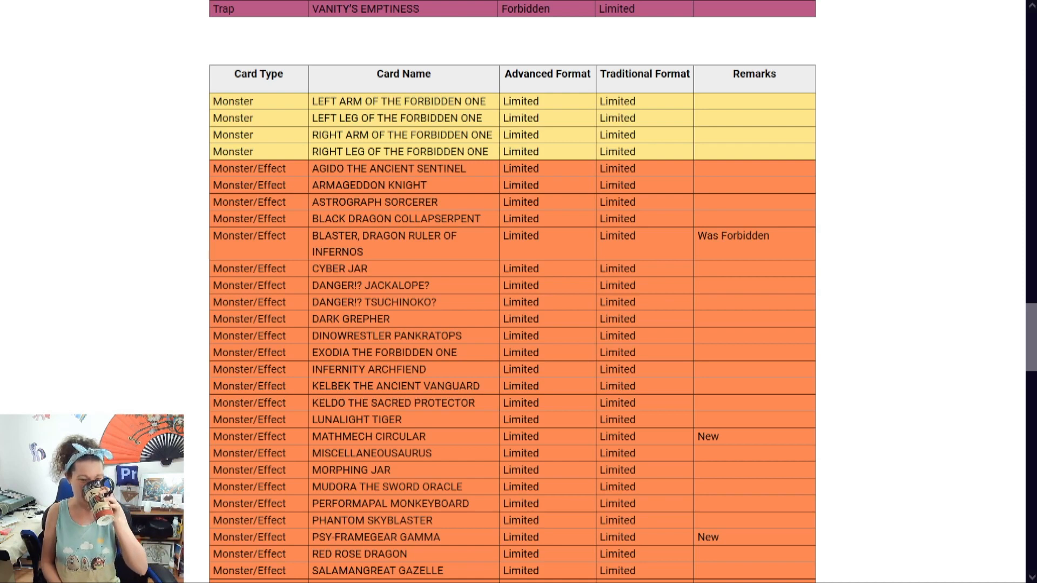
scroll("down", 3)
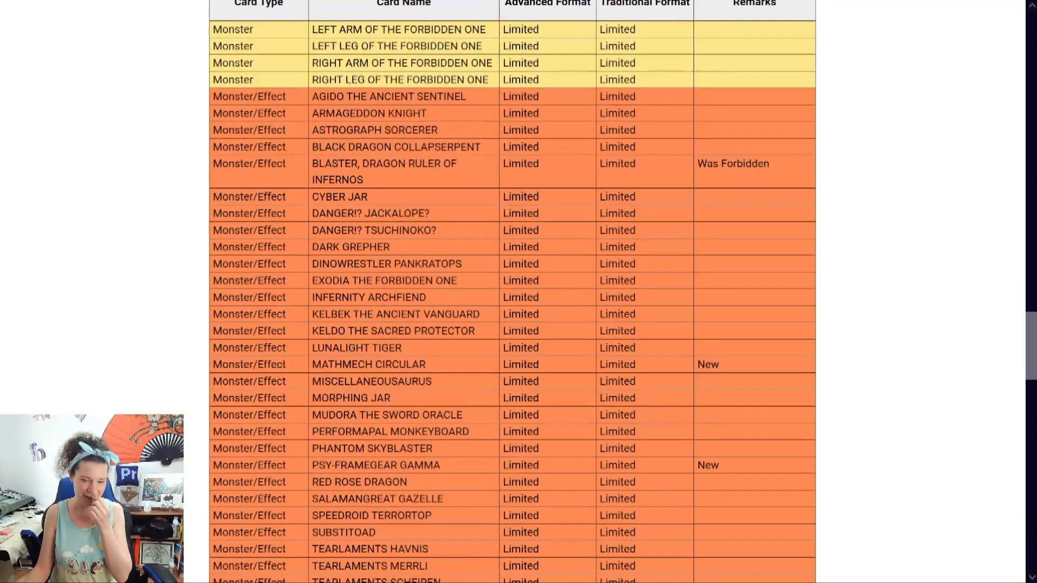
scroll("down", 3)
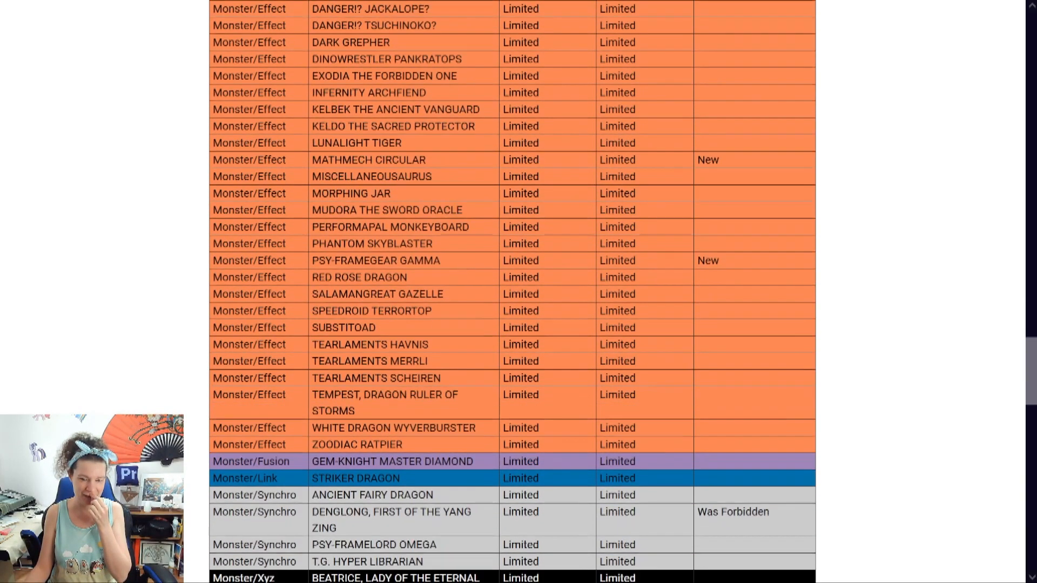
Scroll to the three limited Xyz monsters and the first limited Spell cards
scroll("down", 3)
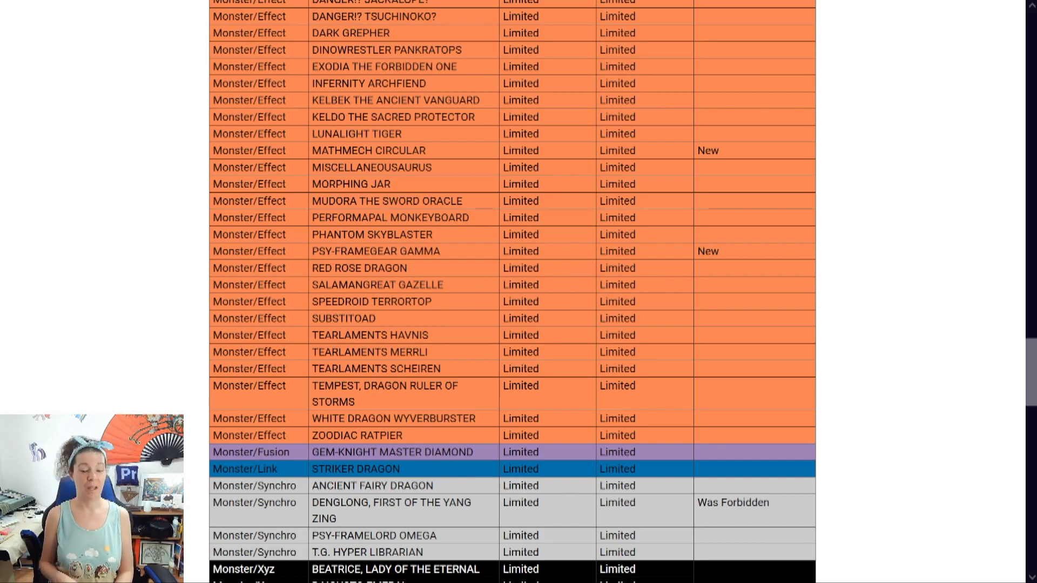
scroll("down", 3)
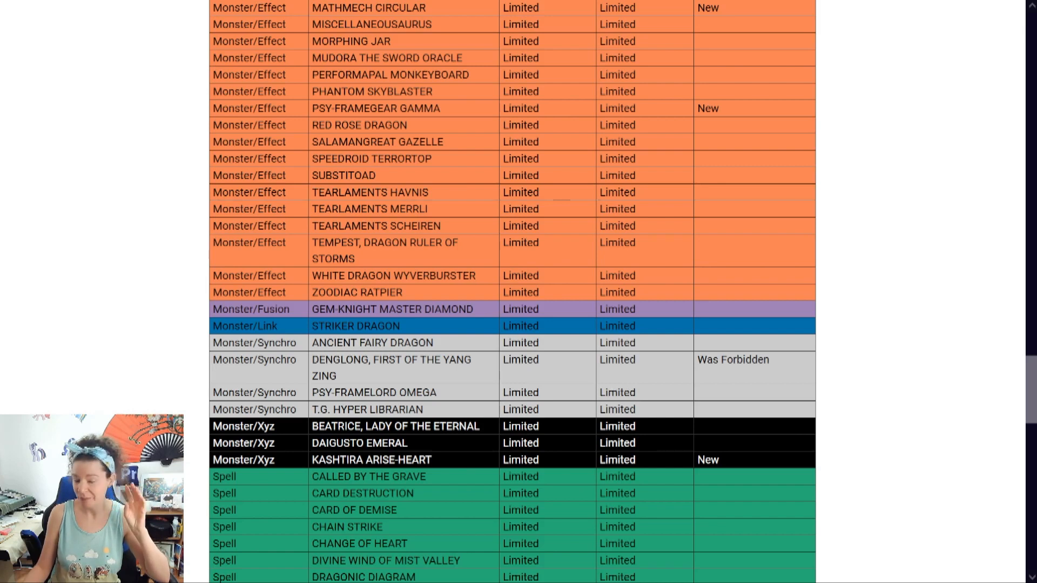
Read the Limited Spell cards down to the final three Limited Trap entries
scroll("down", 3)
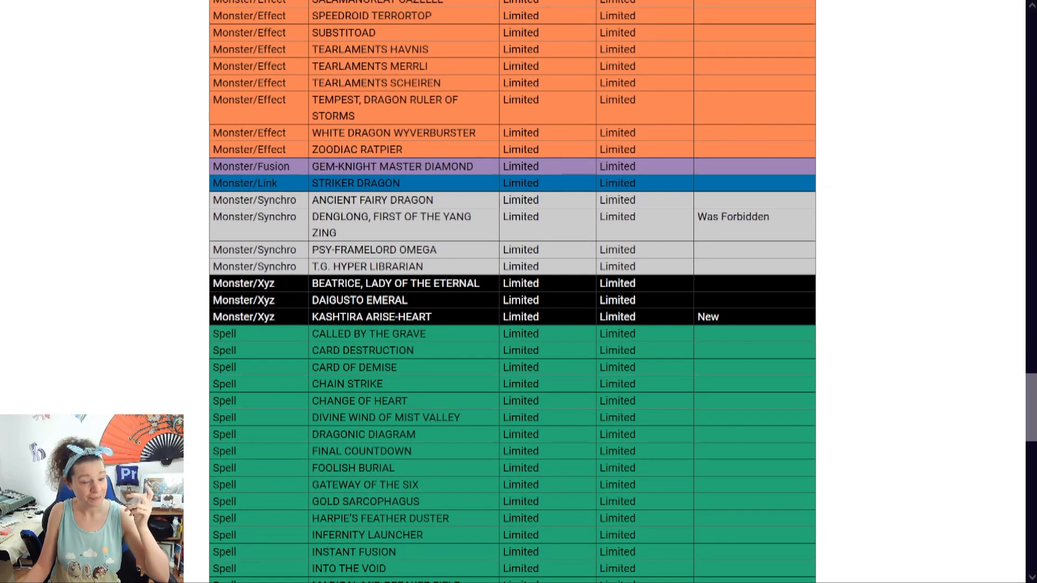
scroll("down", 3)
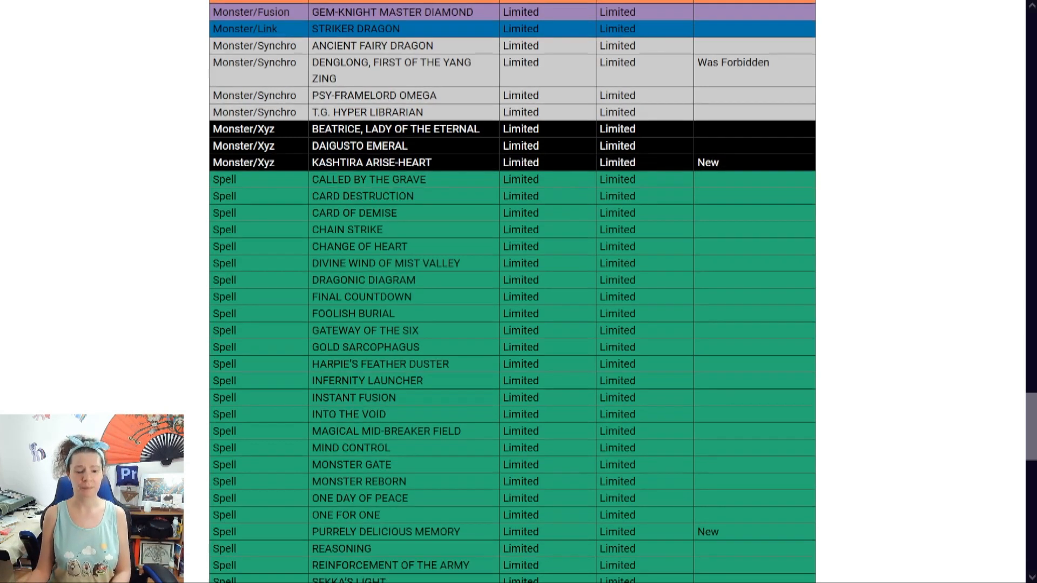
scroll("down", 3)
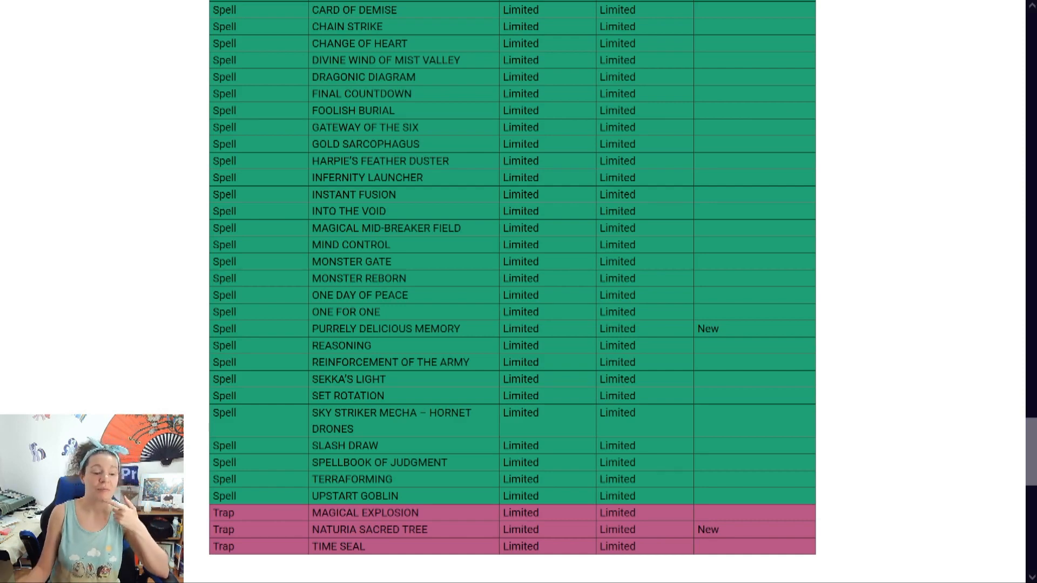
Scroll past the Limited Traps ending with Time Seal into the Semi-Limited table
scroll("down", 3)
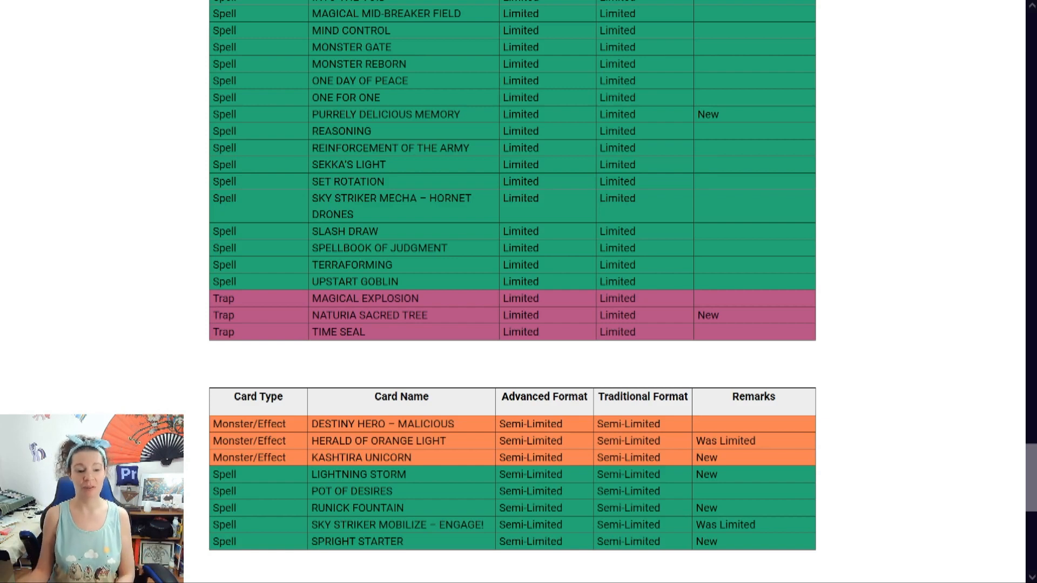
Scroll to the No Longer On List table with its seven cards, including Samsara Lotus
scroll("down", 3)
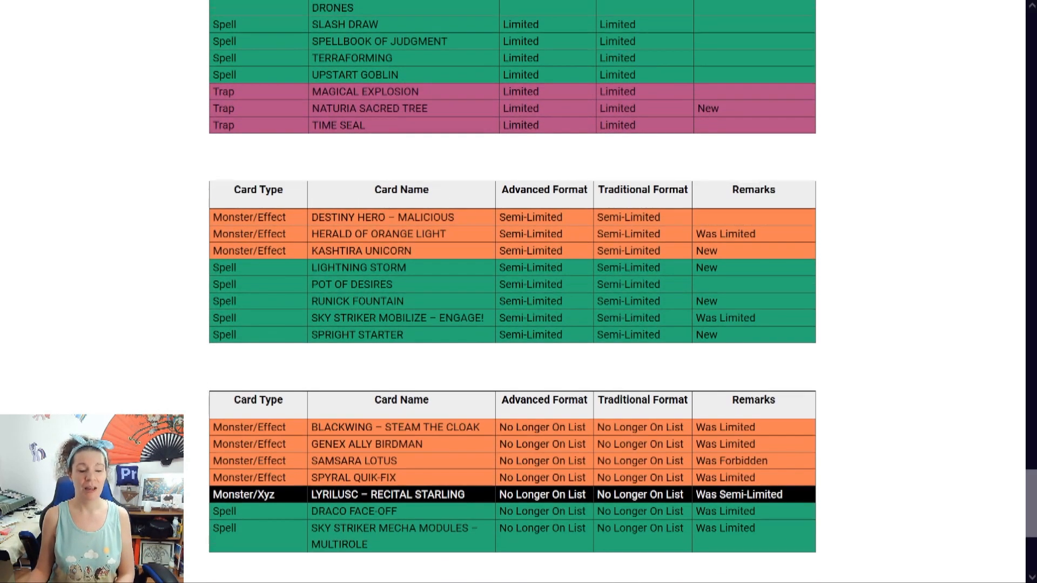
Scroll back up to the Limited table's start at LEFT ARM OF THE FORBIDDEN ONE
scroll("up", 3)
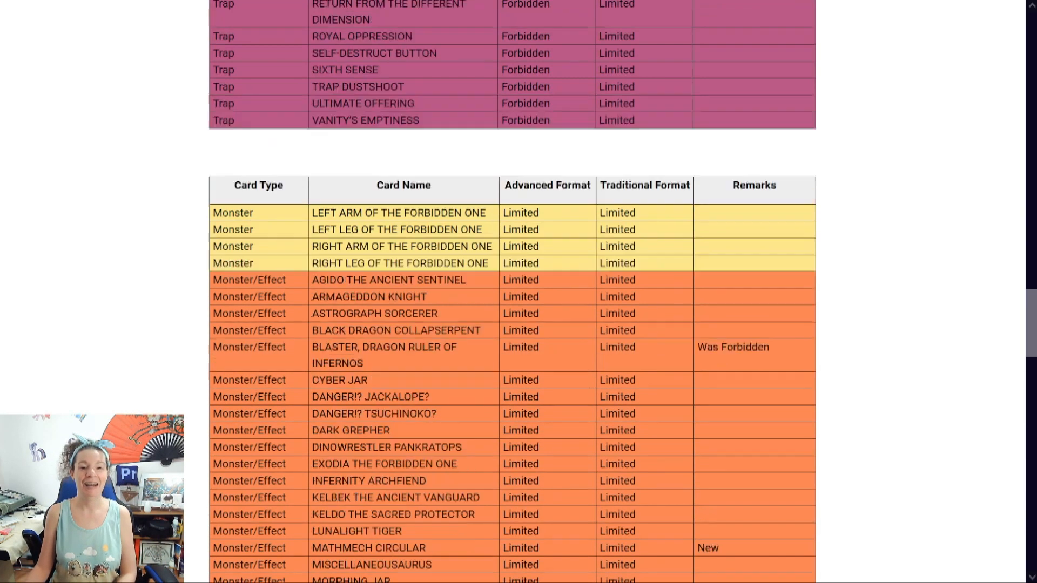
Scroll down the June 5, 2023 list page to the last table and footer
scroll("up", 3)
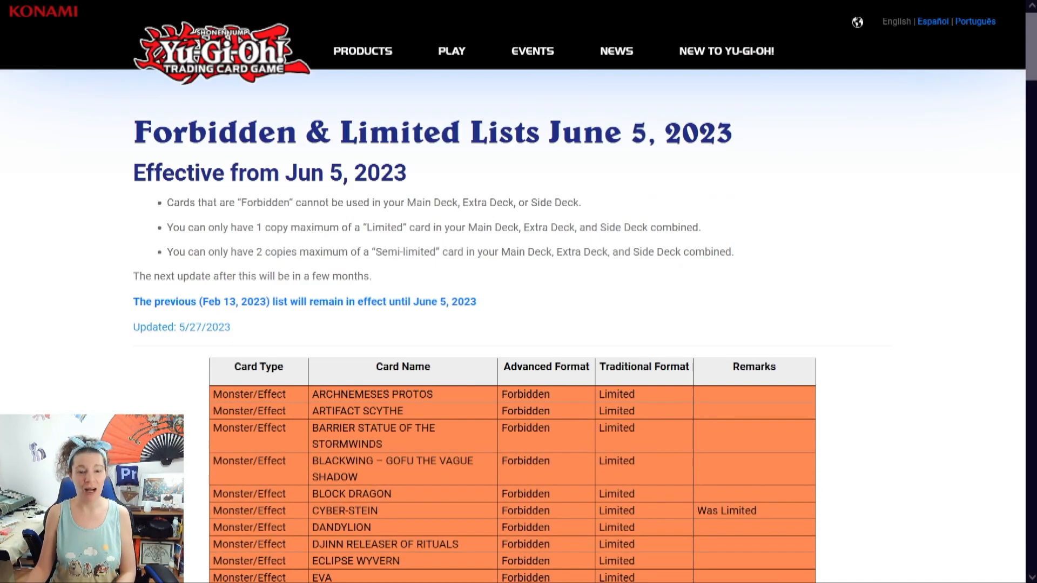
scroll("down", 3)
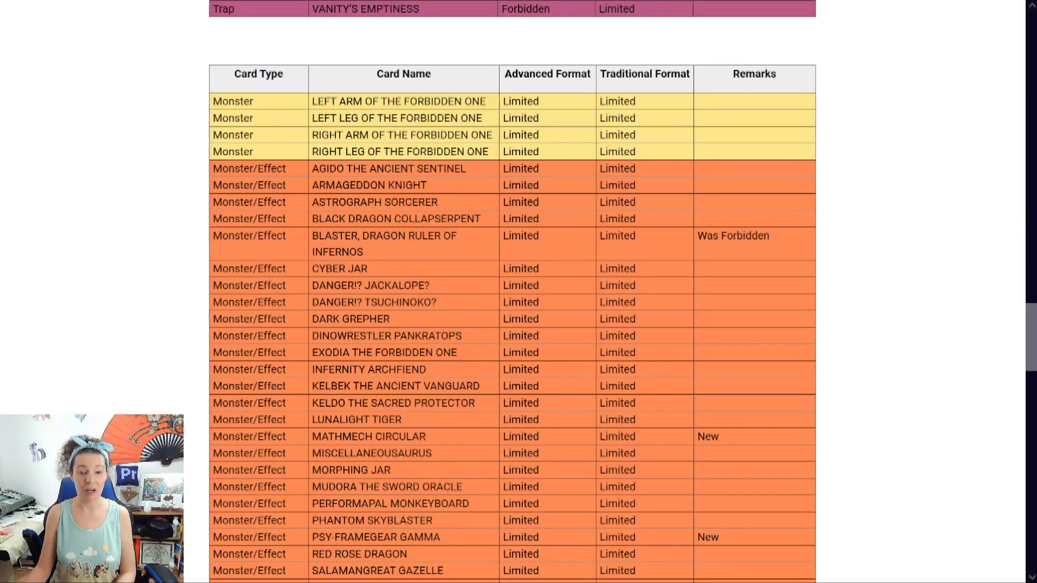
scroll("down", 3)
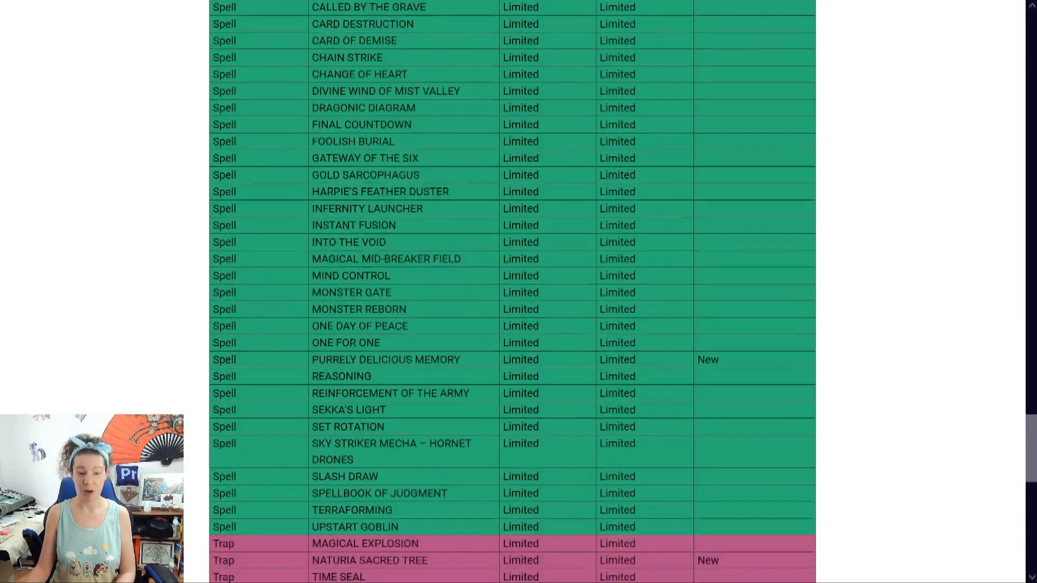
scroll("down", 3)
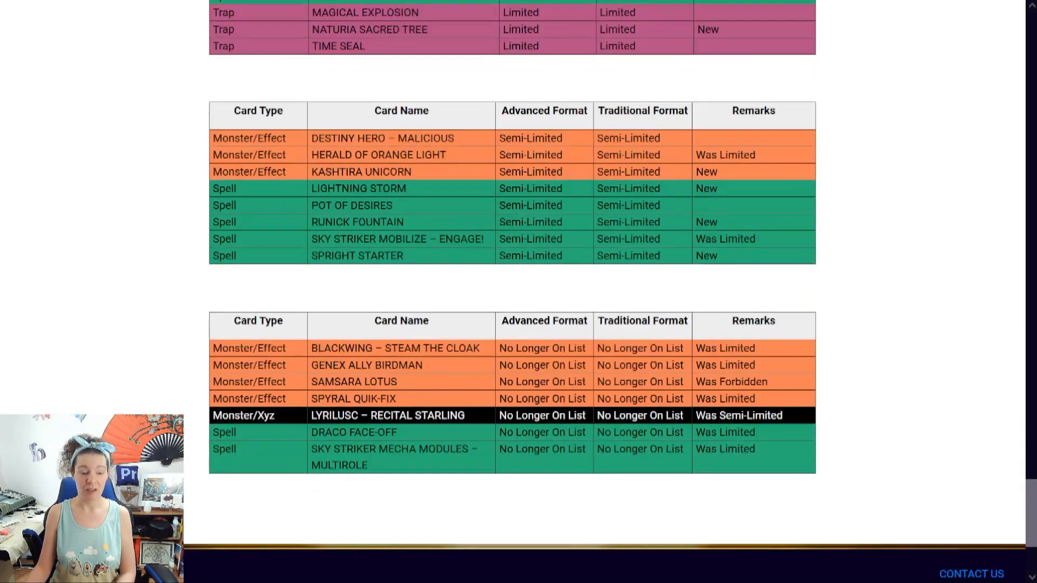
Scroll back up past the Forbidden tables to the page heading
scroll("up", 3)
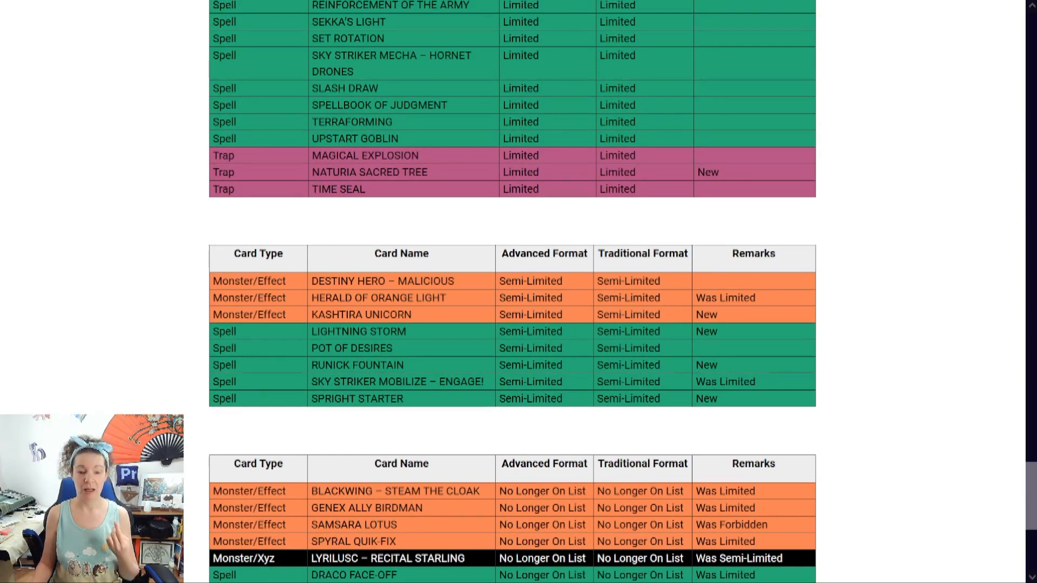
scroll("up", 3)
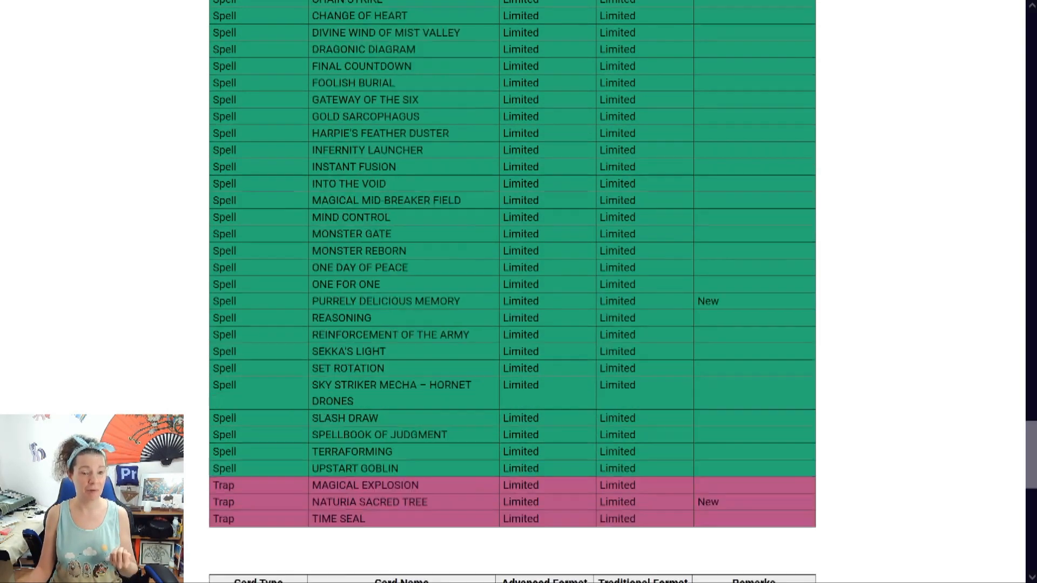
scroll("up", 3)
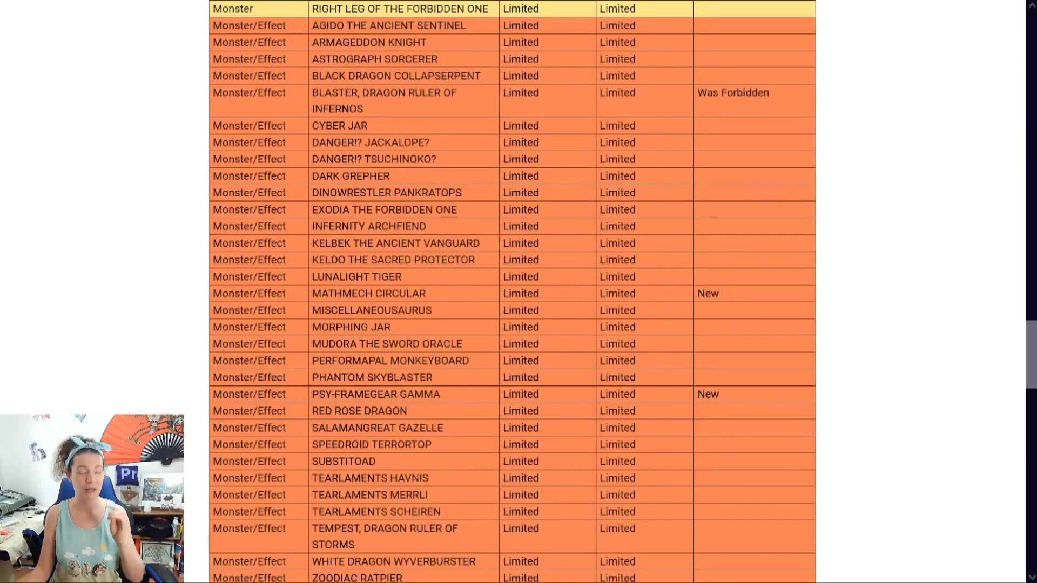
scroll("down", 3)
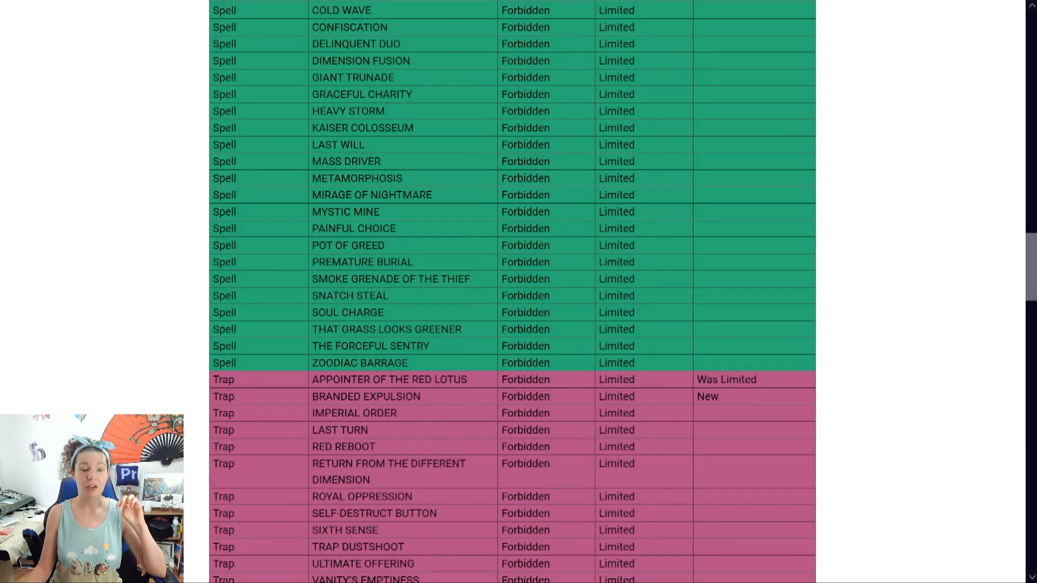
scroll("up", 3)
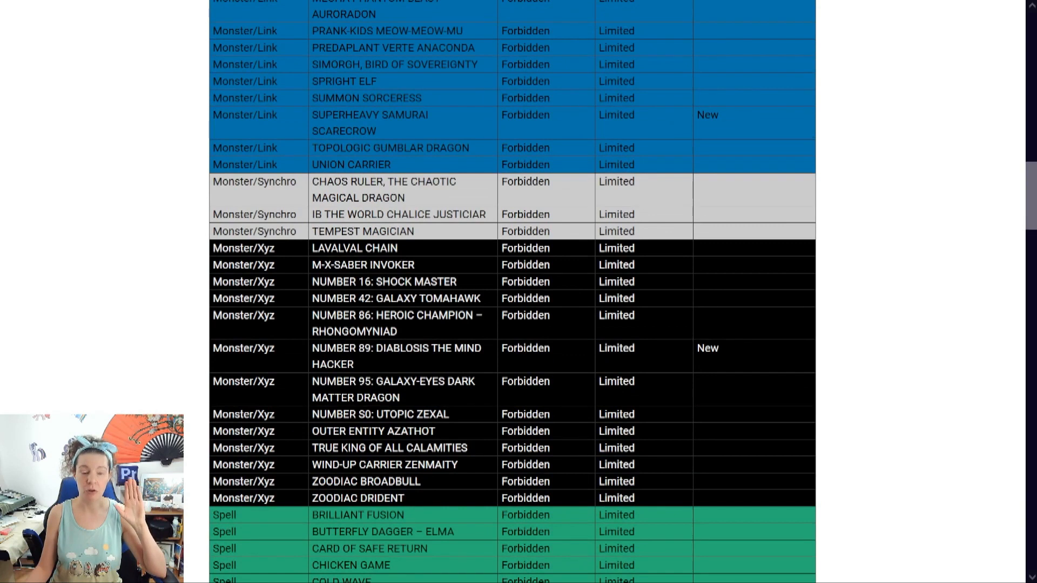
scroll("up", 3)
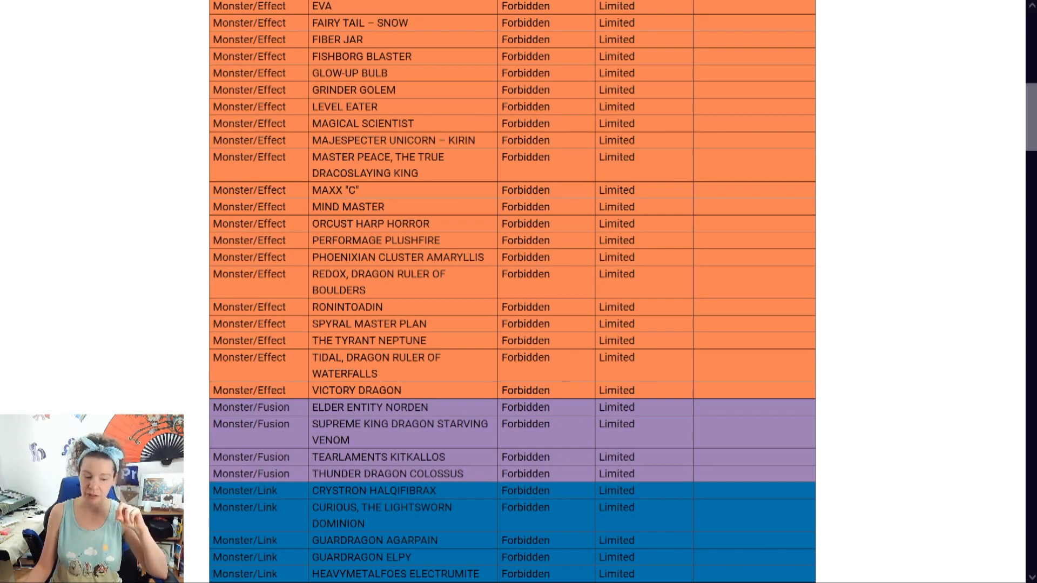
scroll("up", 3)
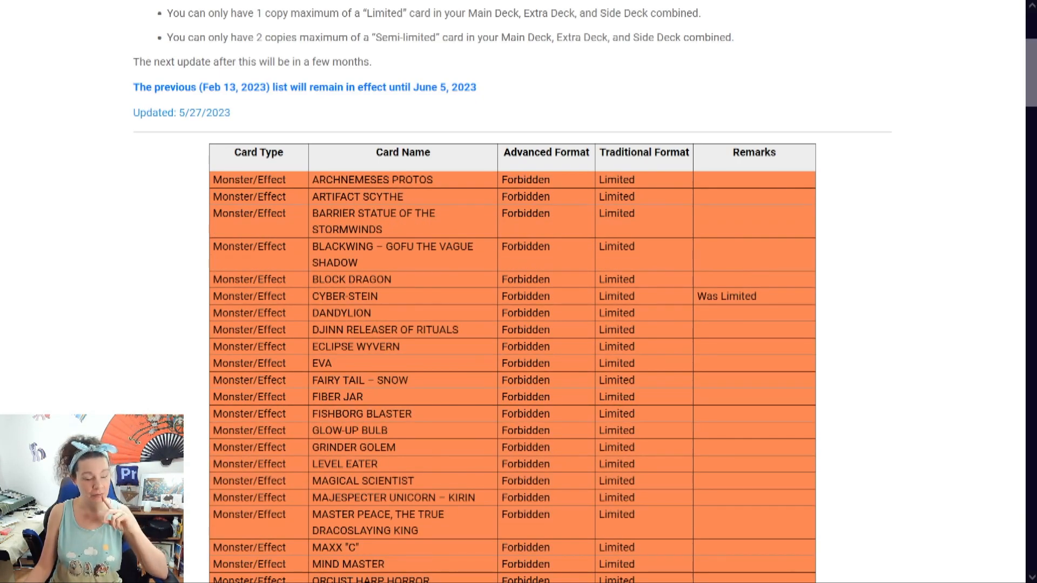
scroll("down", 3)
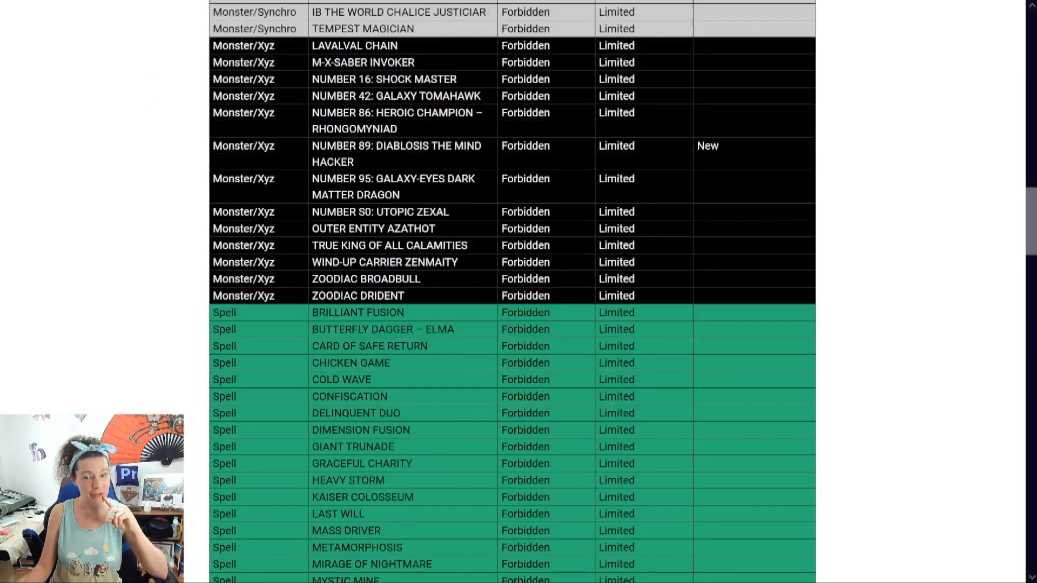
scroll("down", 3)
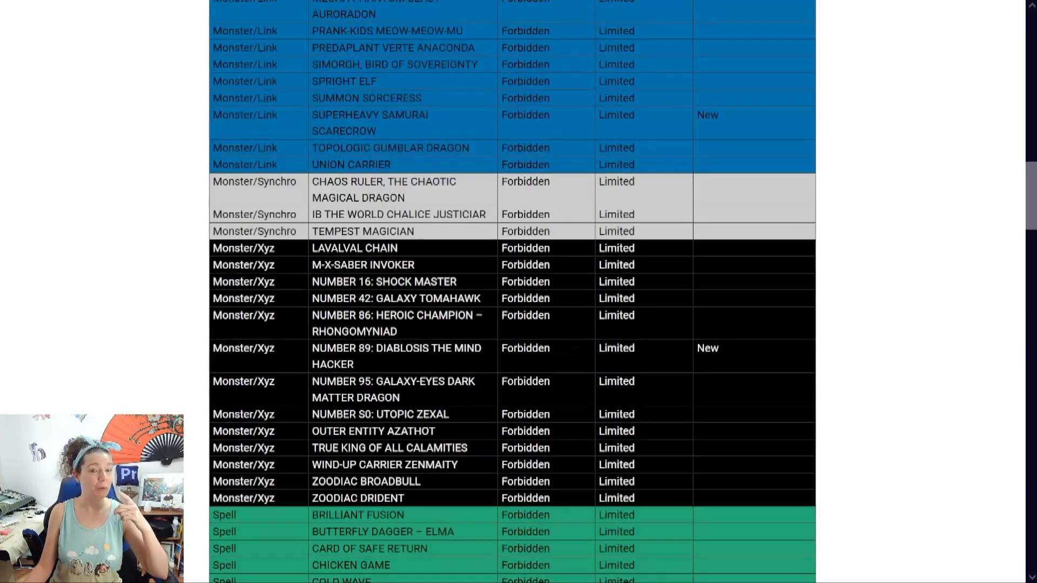
scroll("up", 3)
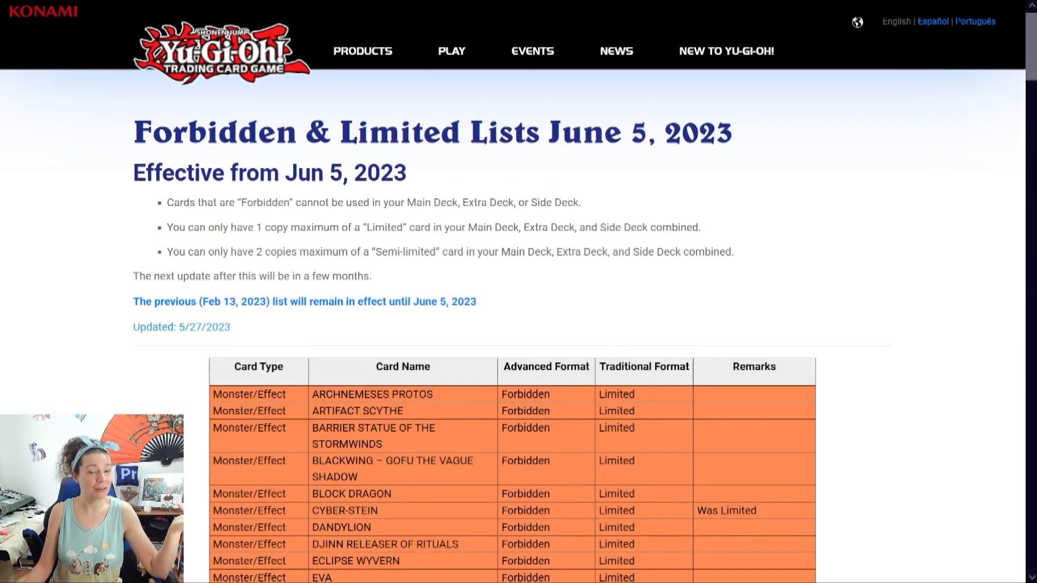